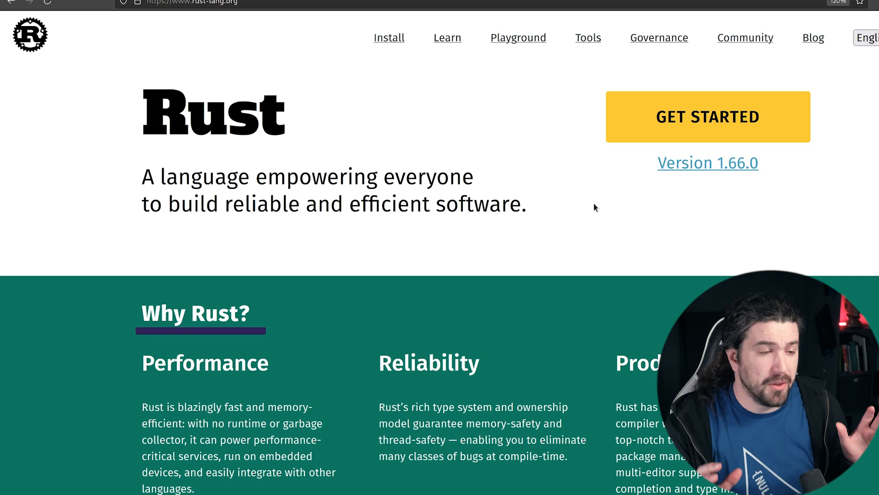
# Open rust-lang.org's Getting Started page and scroll to the rustup installation instructions.
pyautogui.click(708, 117)
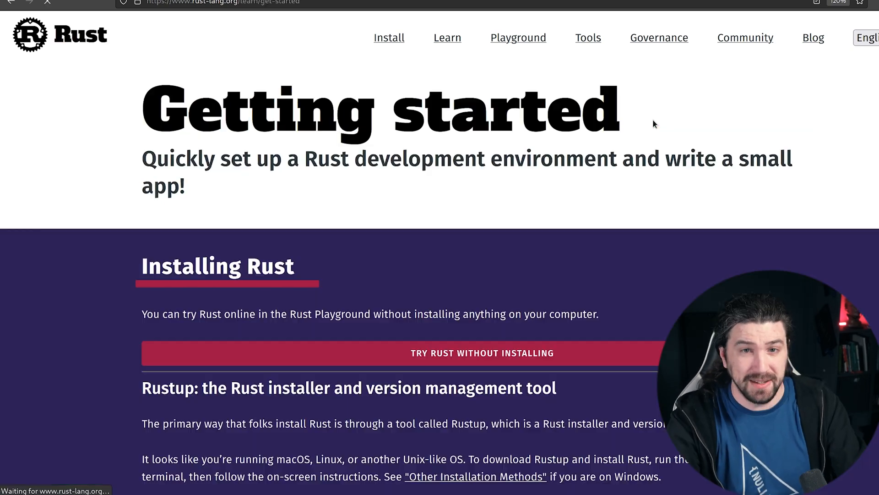
pyautogui.scroll(-3)
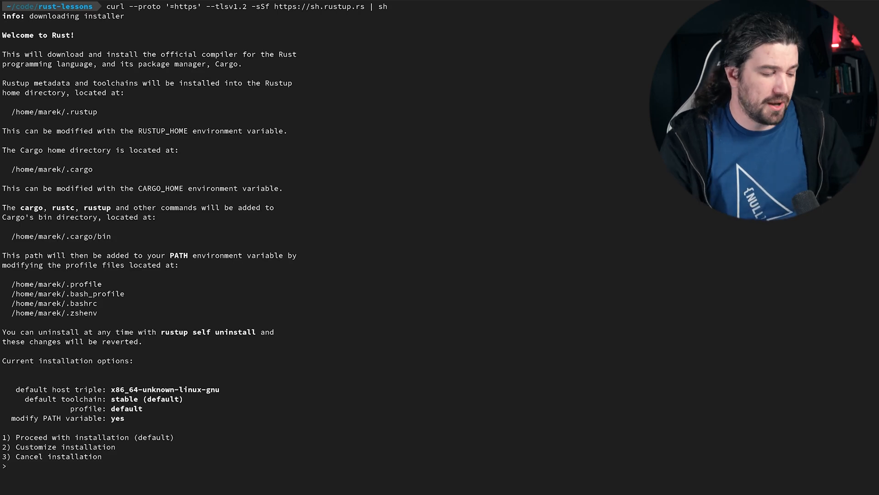
# Choose default install option 1, source "$HOME/.cargo/env", and clear the screen.
pyautogui.write('1')
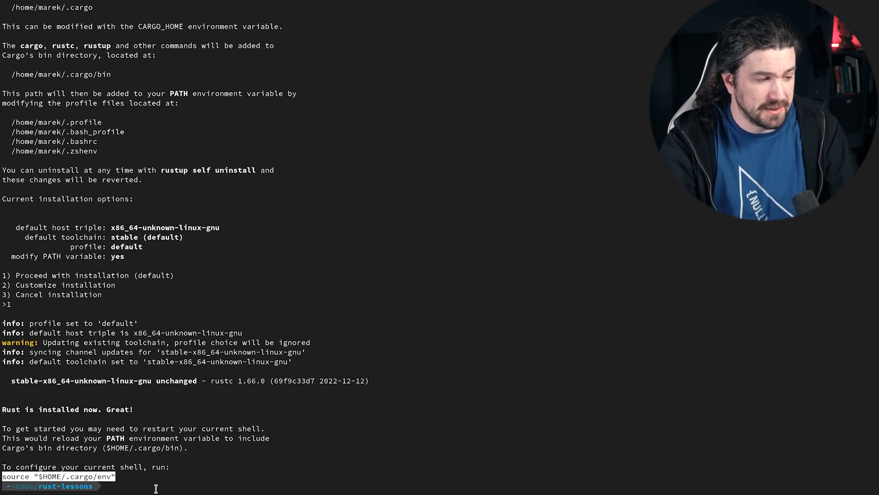
pyautogui.write('source "$HOME/.cargo/env"')
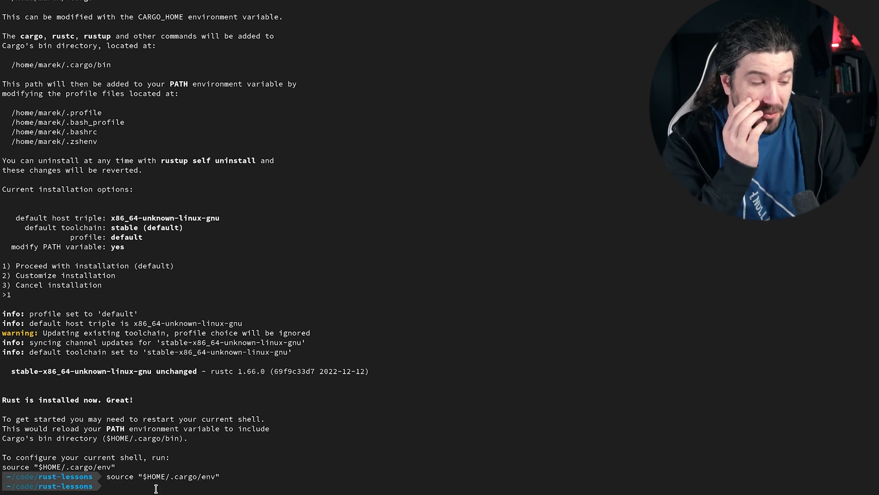
pyautogui.write('c')
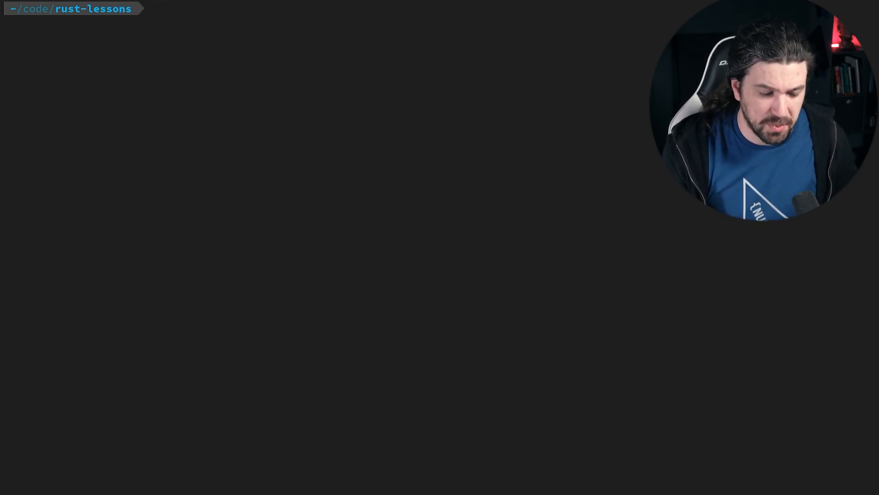
# Run rustc --help and scroll through the compiler's command-line options.
pyautogui.write('rust')
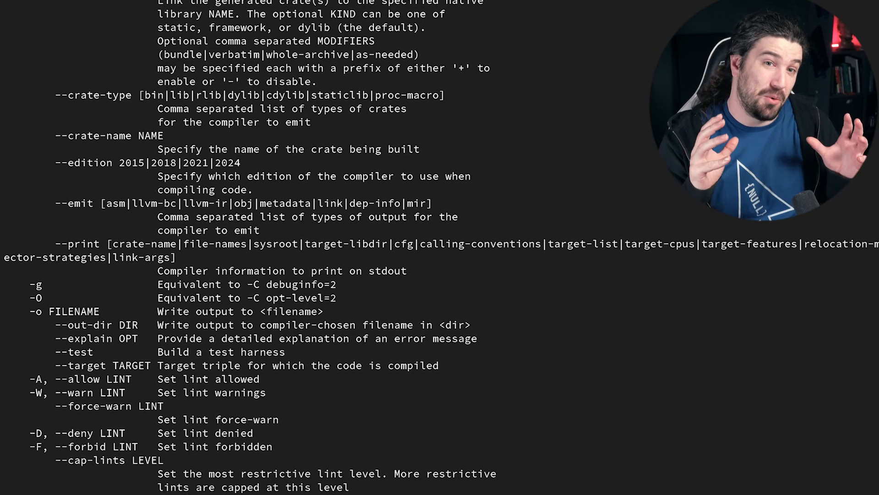
pyautogui.scroll(-3)
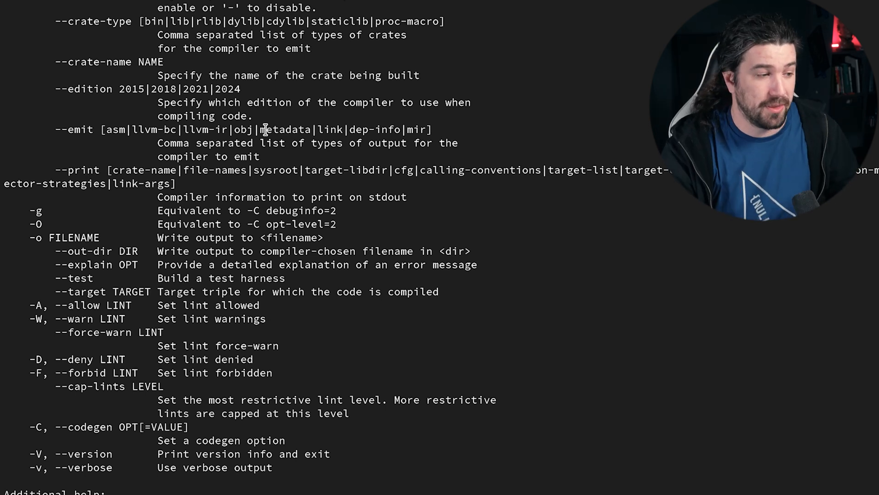
pyautogui.scroll(-3)
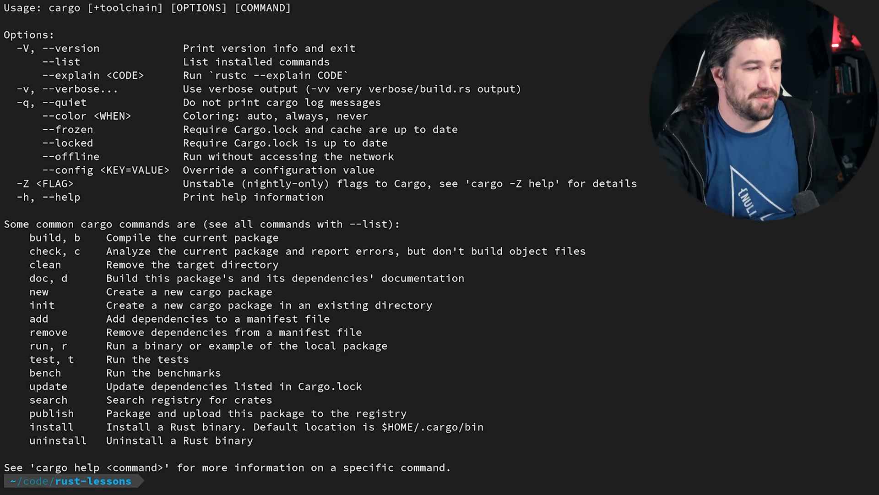
pyautogui.doubleClick(45, 264)
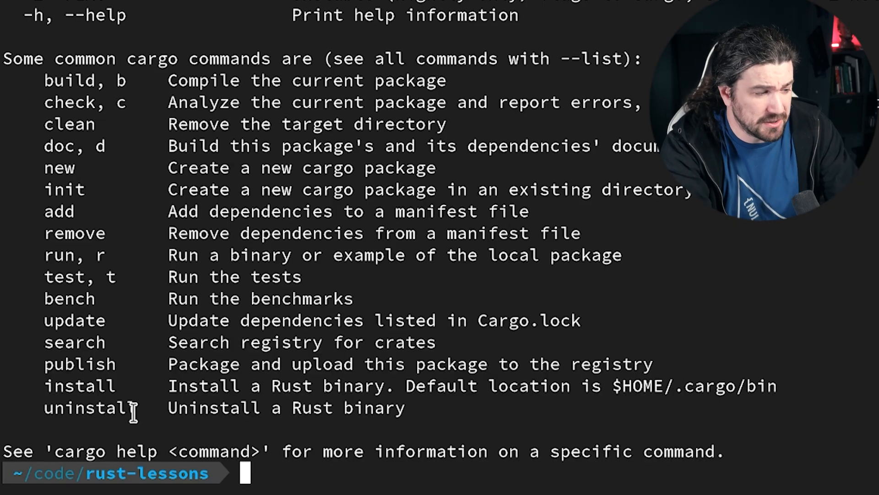
# Create a new binary Cargo package named cli with cargo new cli.
pyautogui.write('cargo new')
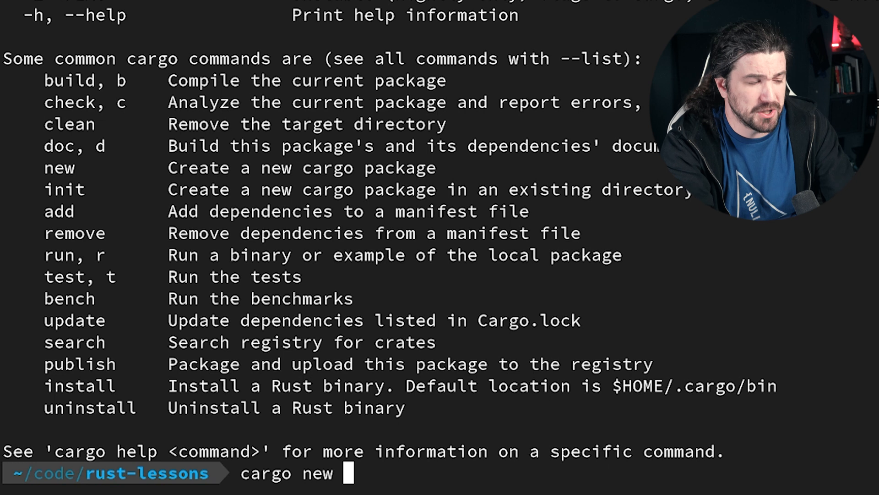
pyautogui.write('cl')
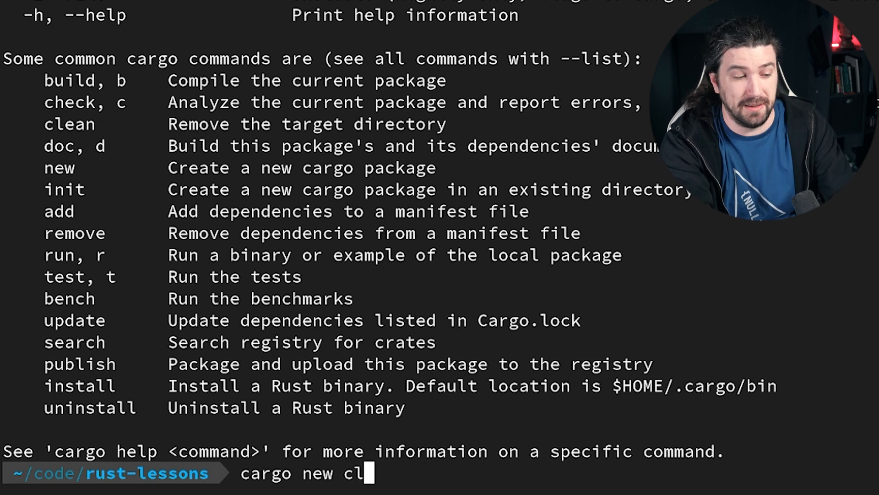
pyautogui.write('i')
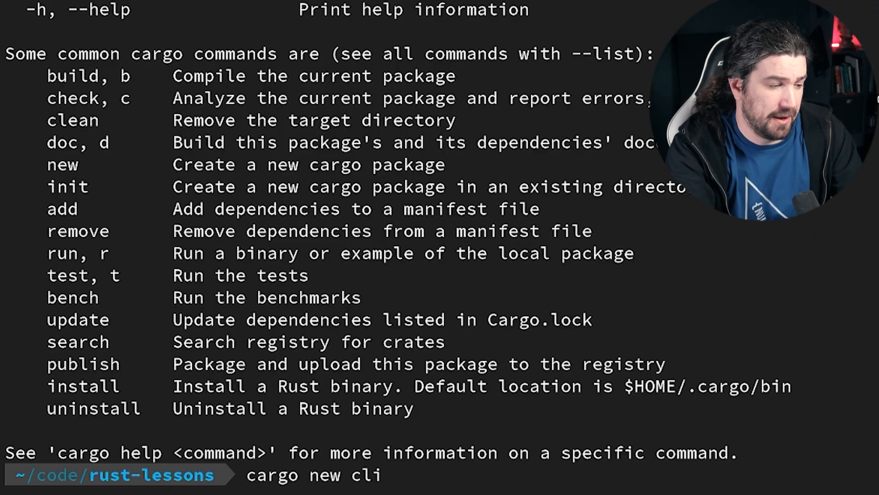
pyautogui.press('Enter')
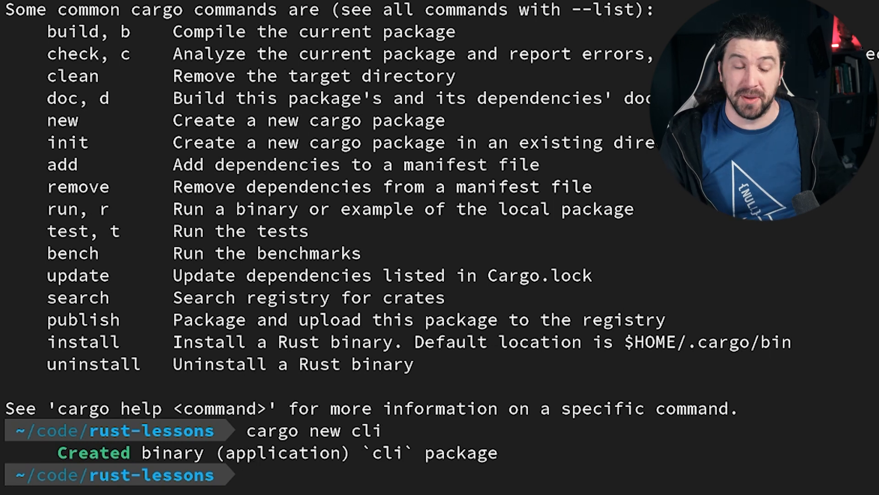
# List the current directory, cli and cli/src to confirm Cargo.toml and main.rs.
pyautogui.write('ls')
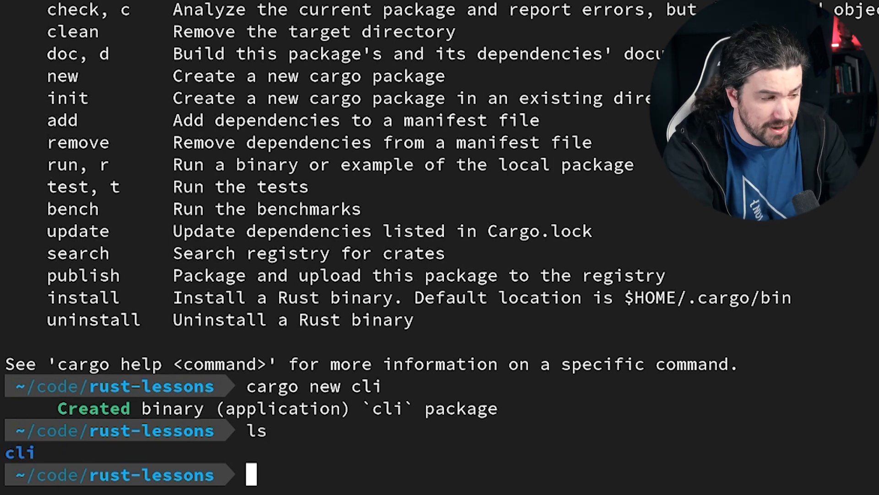
pyautogui.write('ls cli')
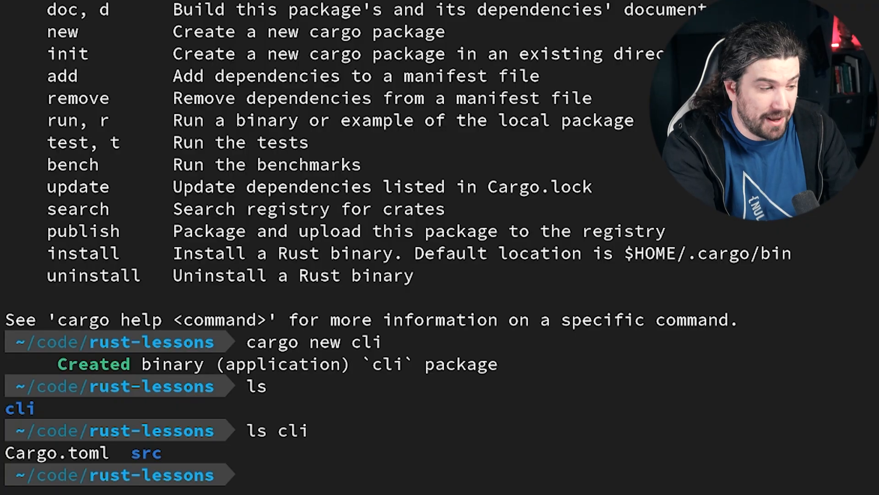
pyautogui.write('ls cl')
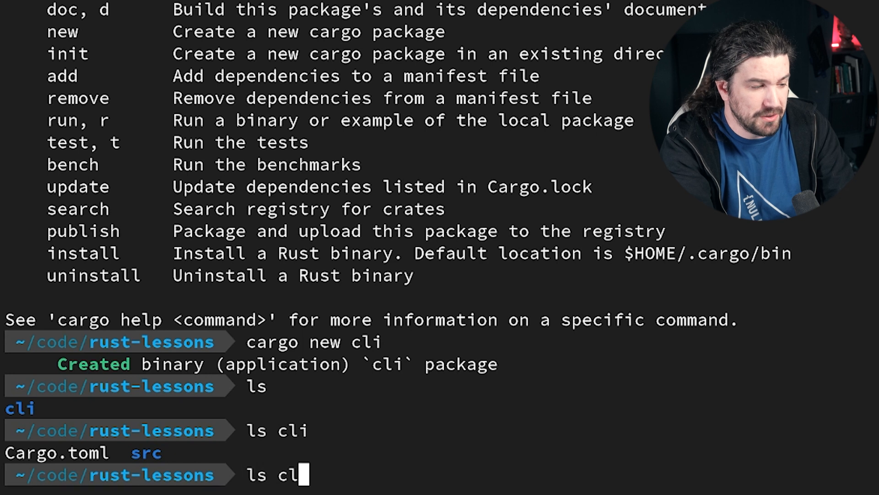
pyautogui.write('/cr')
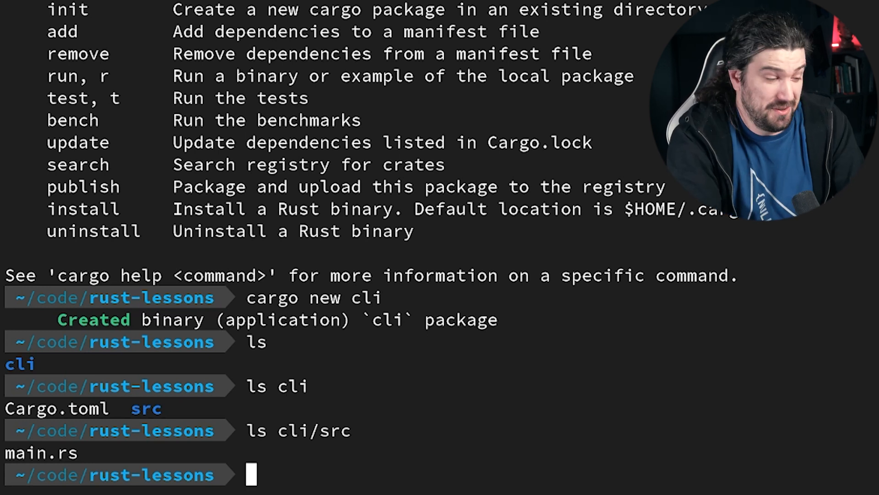
pyautogui.write('vim')
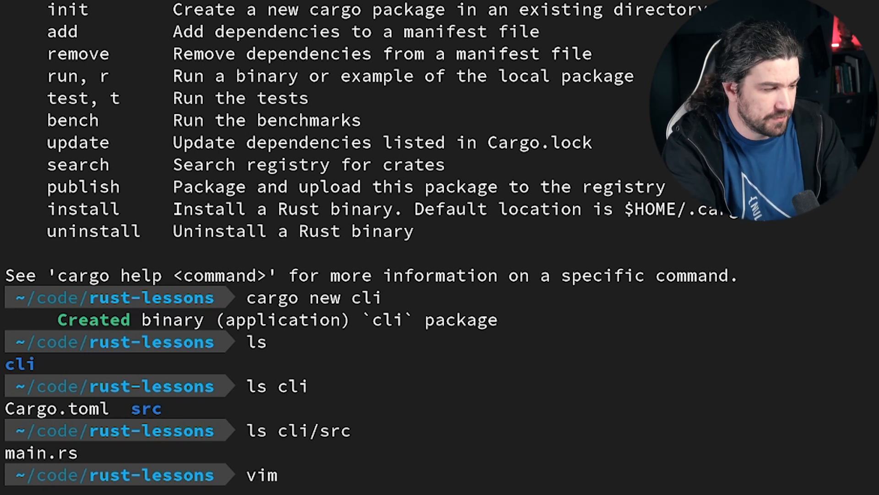
# Open cli/src/main.rs in vim.
pyautogui.write('cli/src/m')
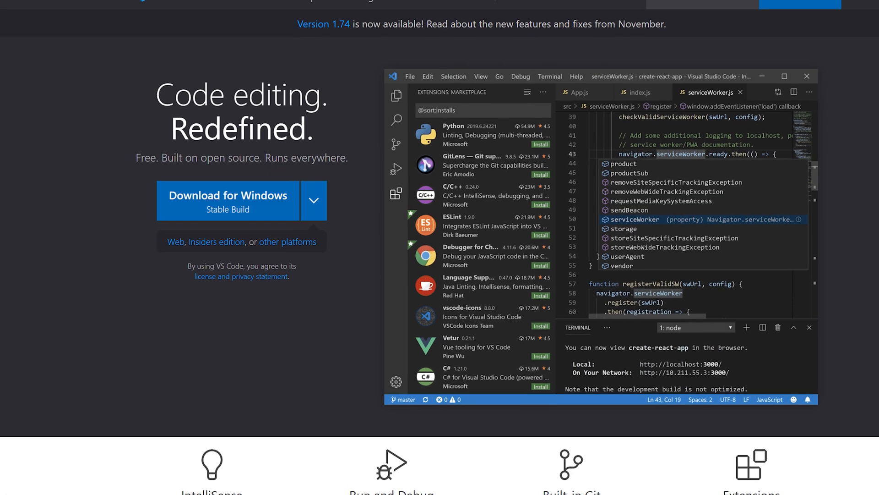
# Scroll the code.visualstudio.com page, then launch Visual Studio Code with no folder.
pyautogui.scroll(-3)
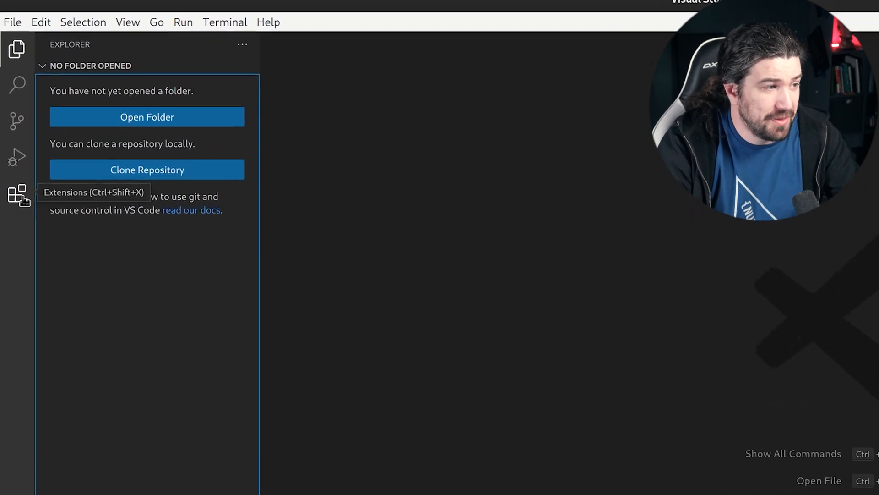
# Search the Extensions view for rust-analyzer and install it.
pyautogui.click(18, 195)
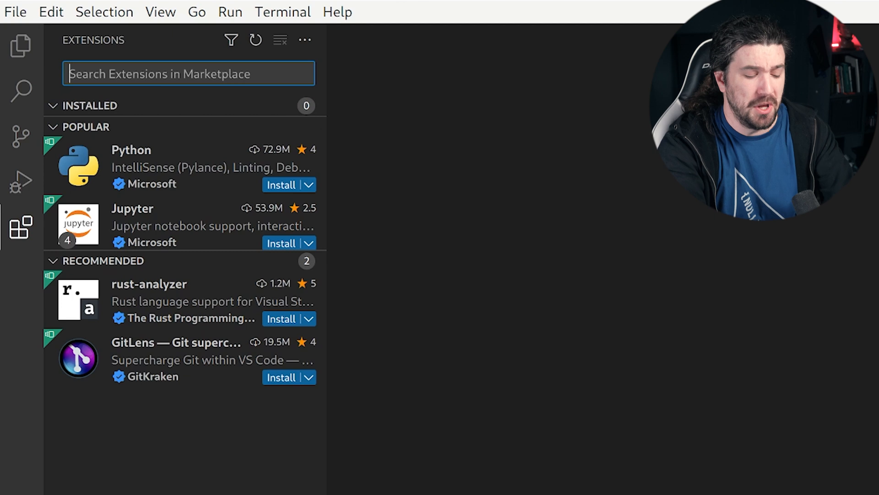
pyautogui.write('rust-a')
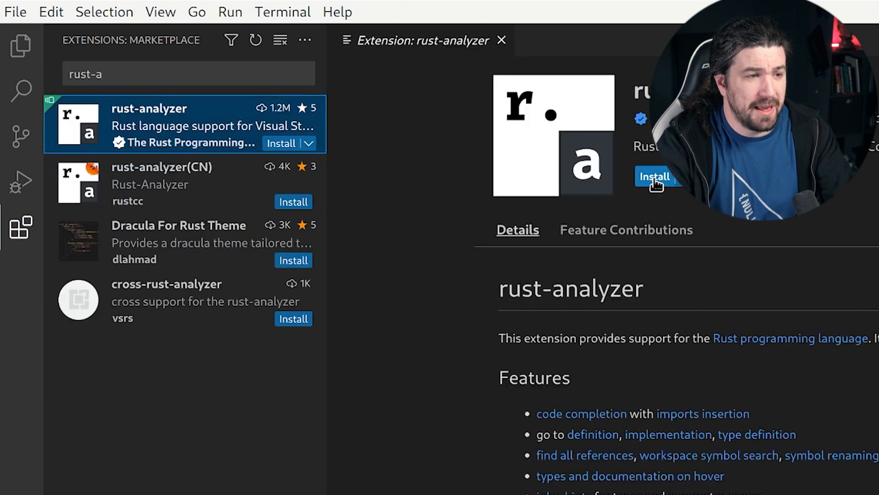
pyautogui.click(655, 176)
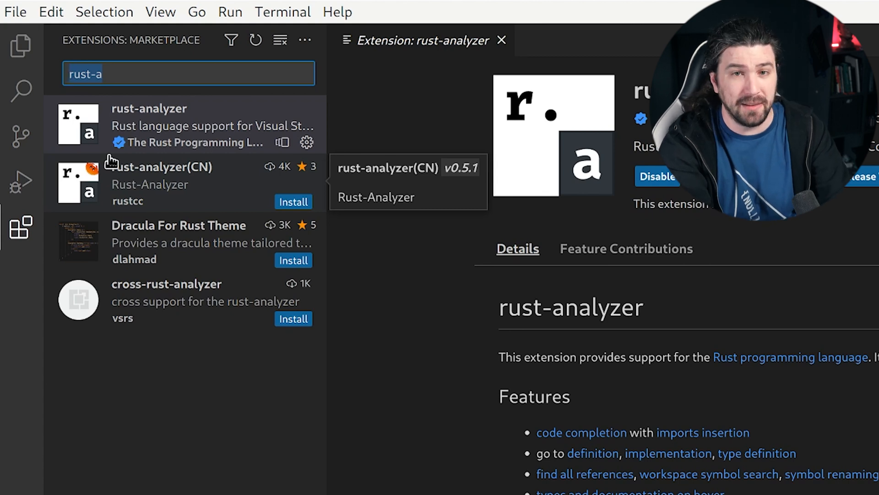
pyautogui.write('code')
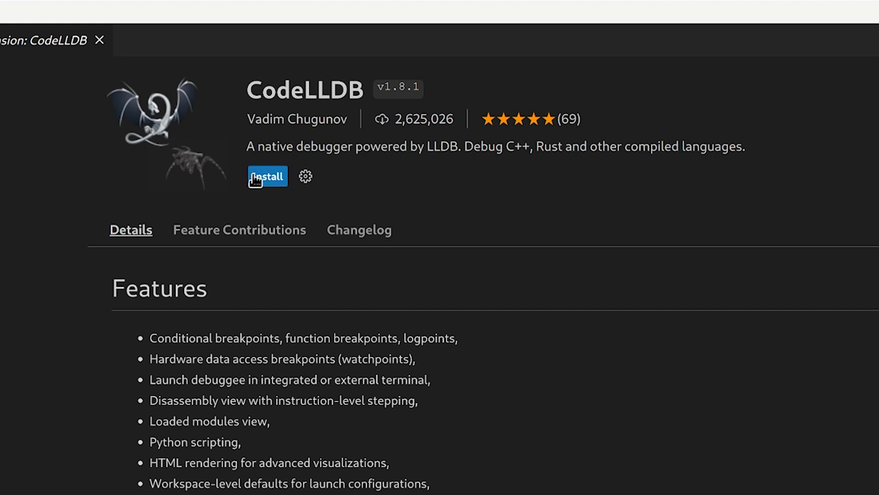
# Install the CodeLLDB debugger extension from its Extensions page.
pyautogui.click(267, 176)
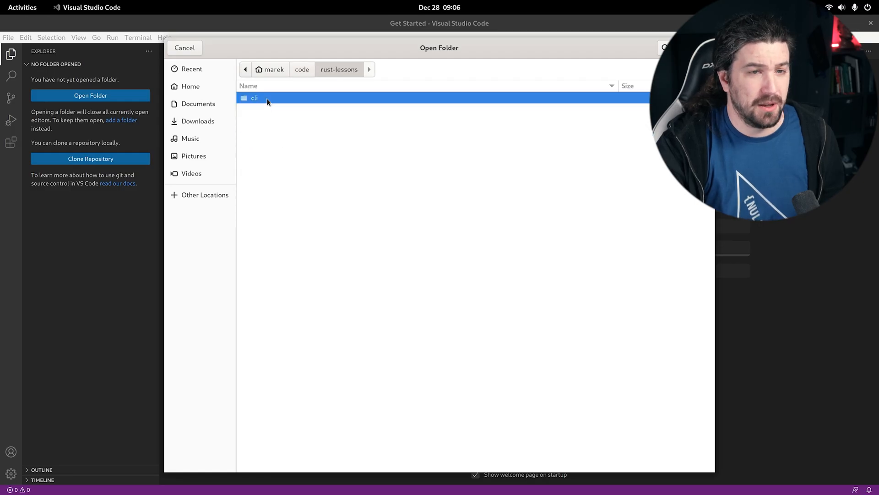
# Open the cli folder from rust-lessons and trust its authors.
pyautogui.doubleClick(255, 98)
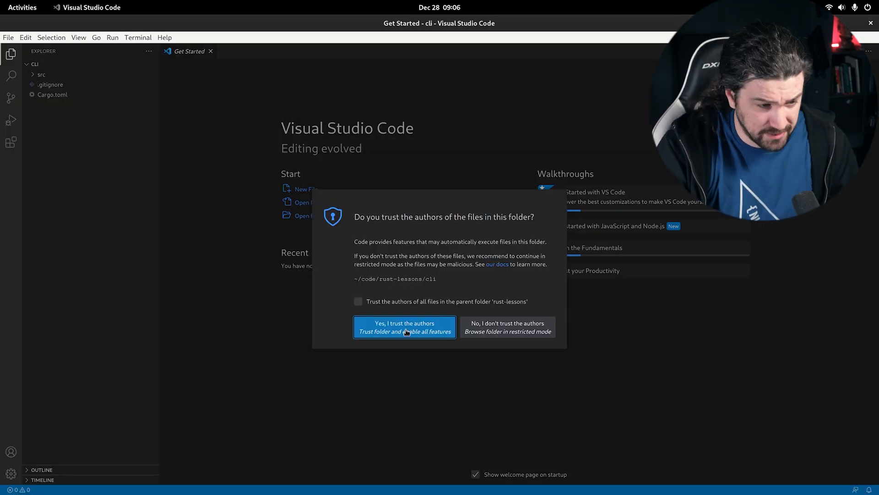
pyautogui.click(404, 327)
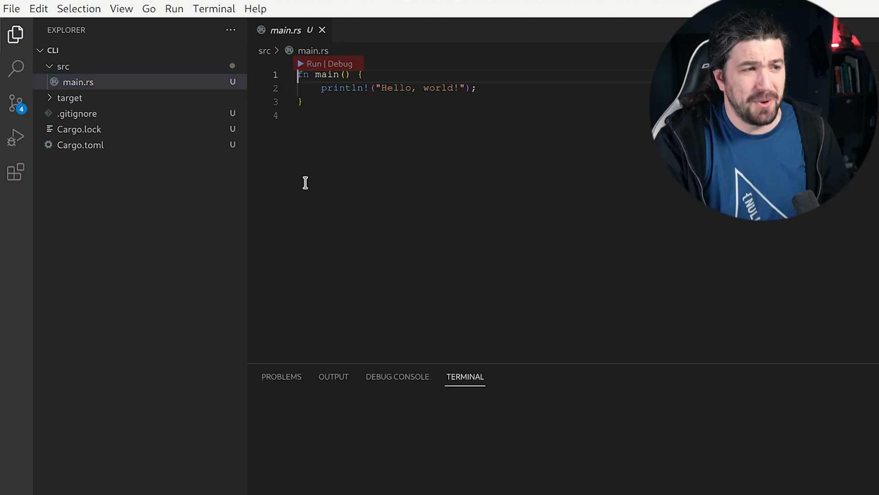
# Run main, greet 'Hello, Marek!', and add an if true block printing 'Marek was here!'.
pyautogui.click(314, 63)
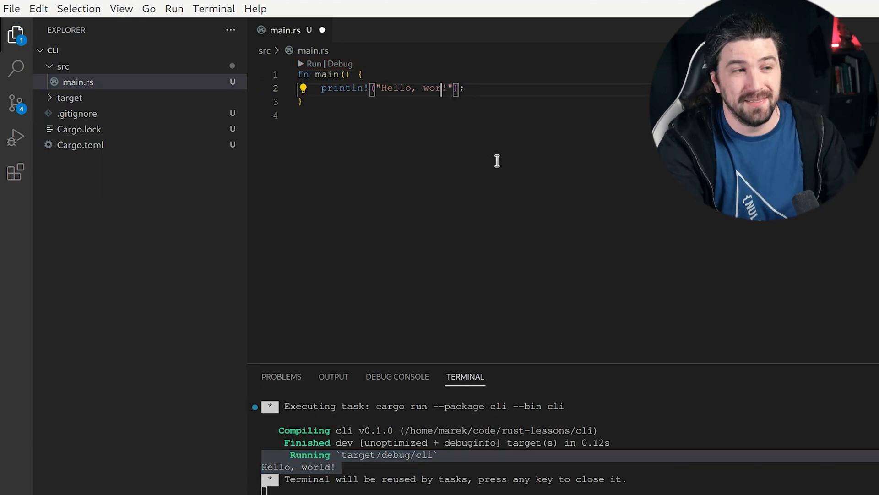
pyautogui.write('Marek')
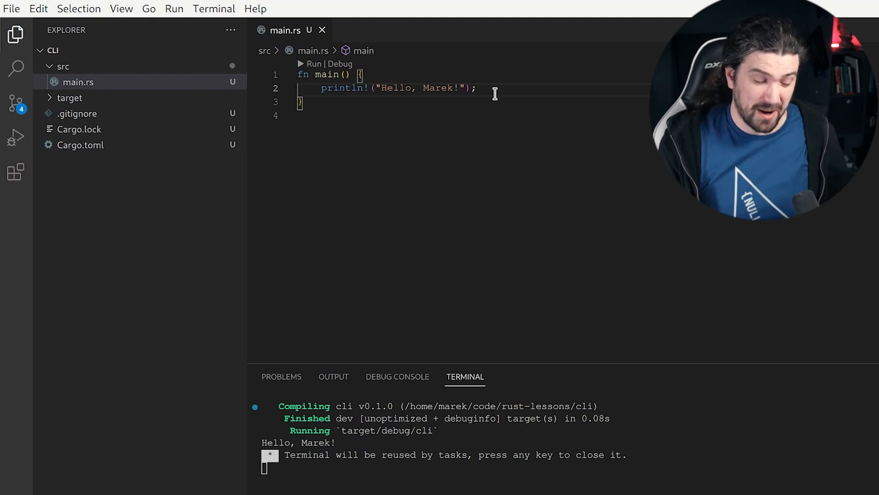
pyautogui.write('if true {')
pyautogui.click(471, 115)
pyautogui.write('println')
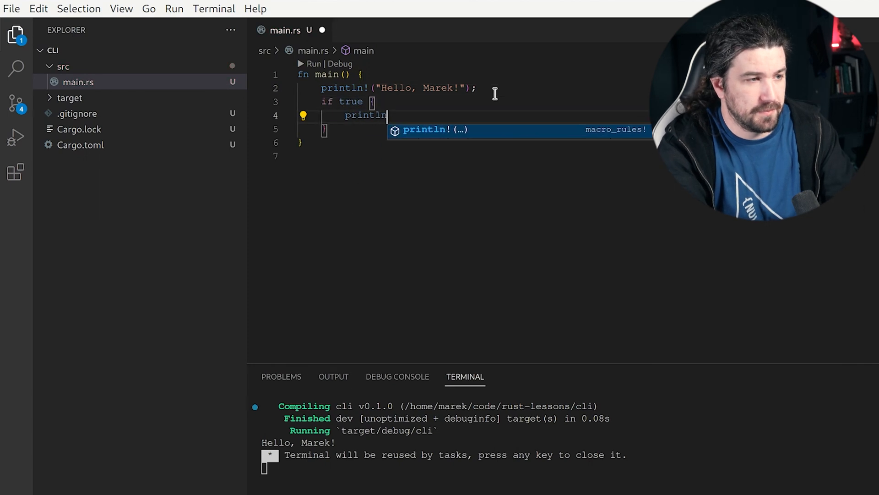
pyautogui.write('!("Marek was here!");')
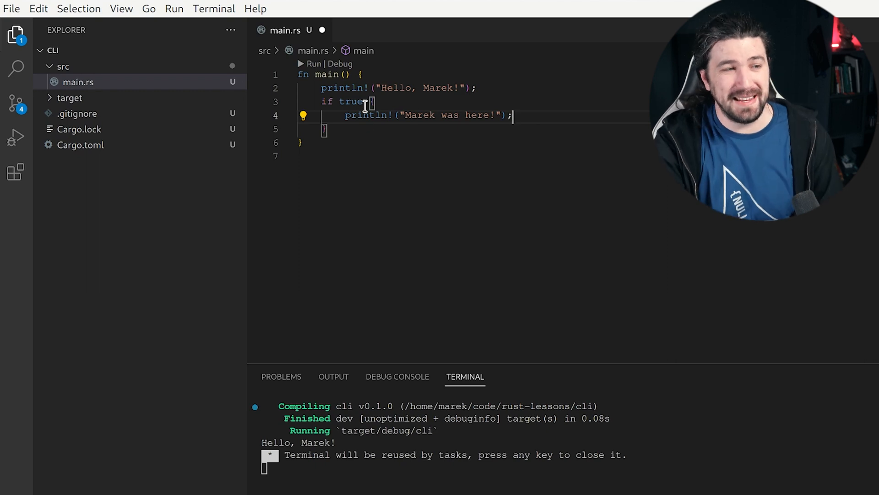
pyautogui.moveTo(351, 101)
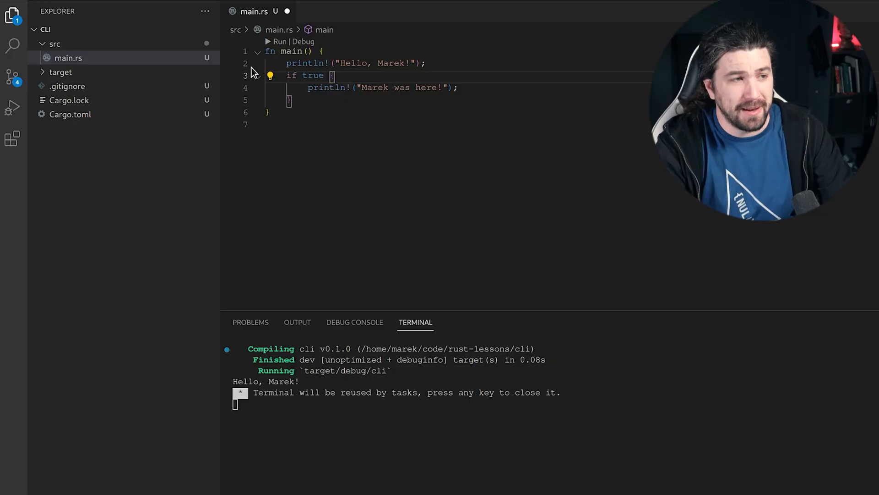
# Set a breakpoint on line 2's Hello, Marek! println, debug main, and step over twice.
pyautogui.click(227, 64)
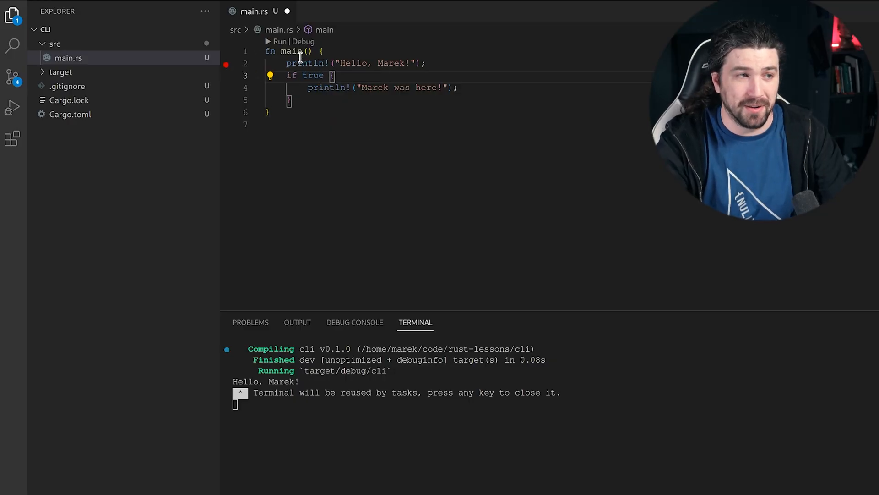
pyautogui.click(12, 107)
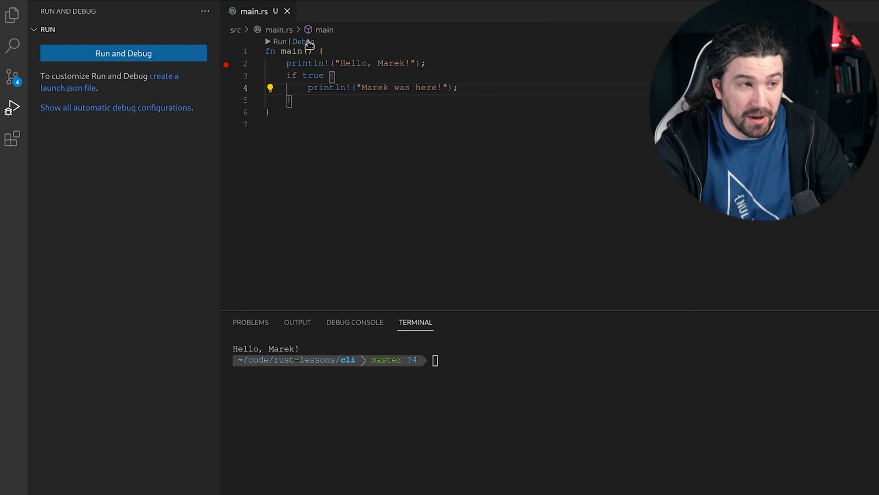
pyautogui.click(123, 52)
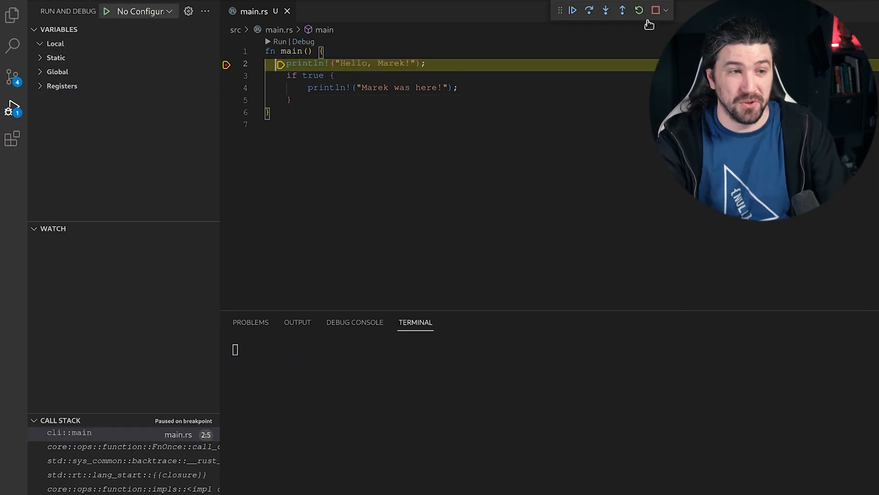
pyautogui.click(589, 11)
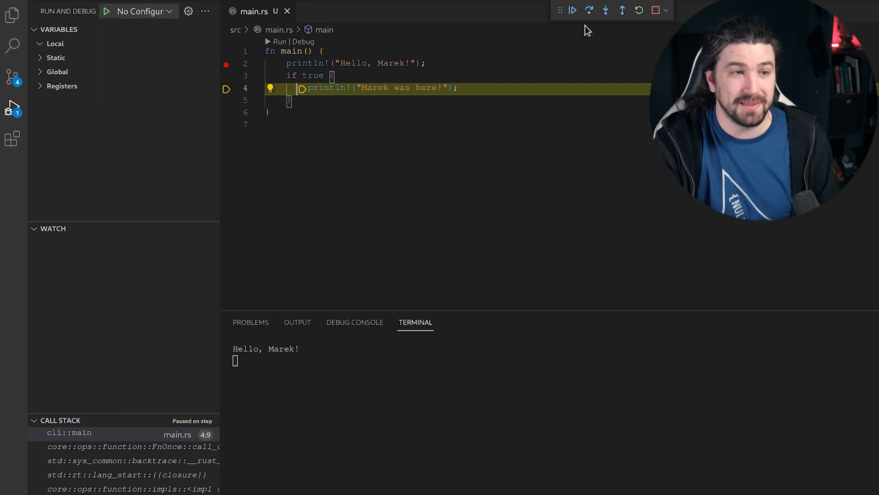
pyautogui.click(589, 10)
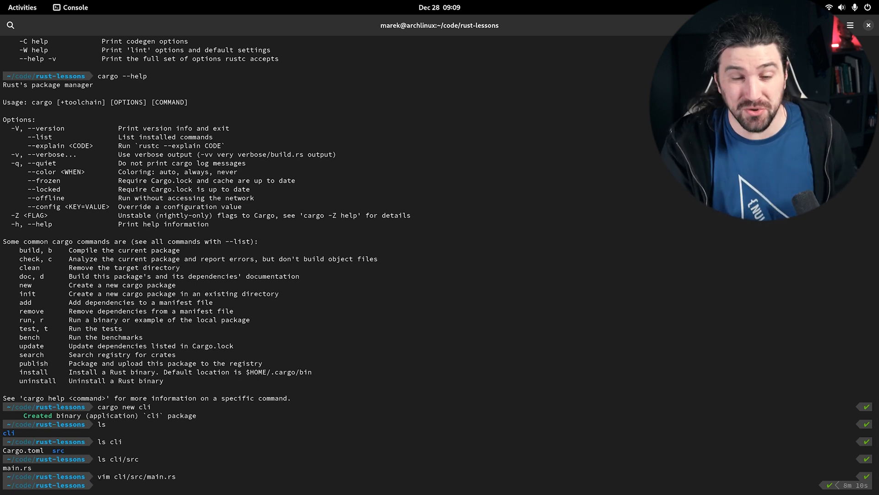
# Change into the cli folder and run it with cargo run, printing Hello, Marek!
pyautogui.write('c')
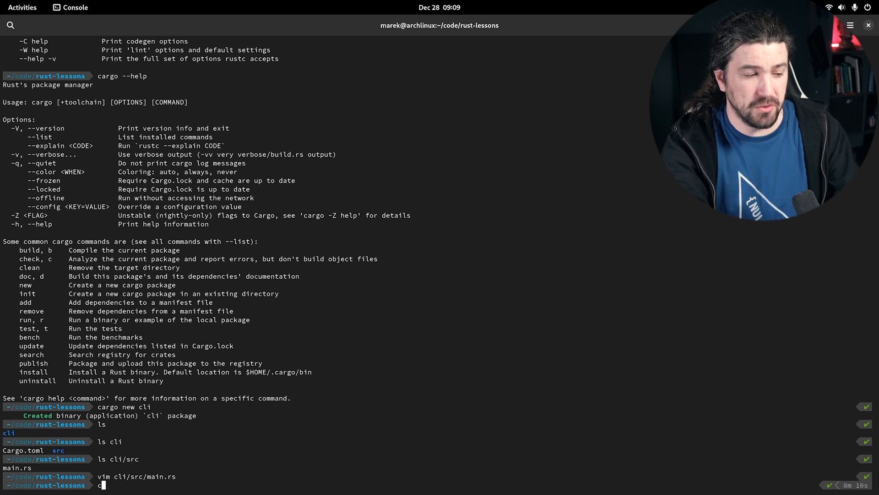
pyautogui.press('BackSpace')
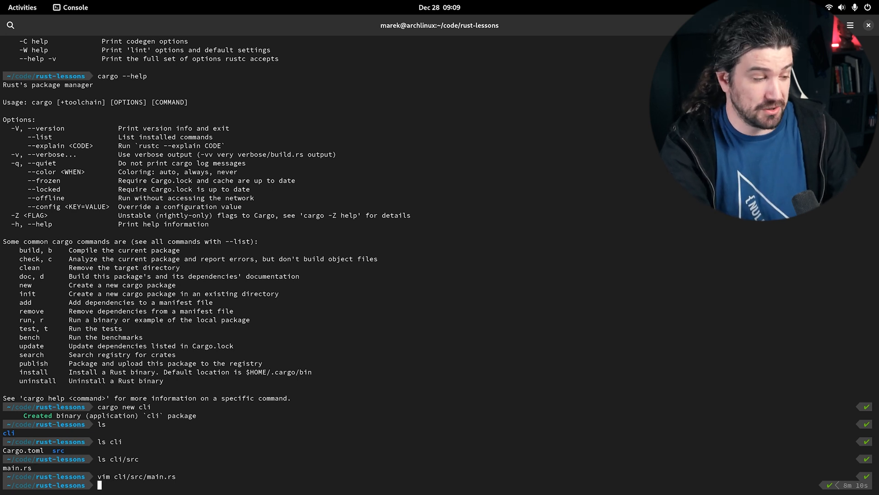
pyautogui.write('cd cli')
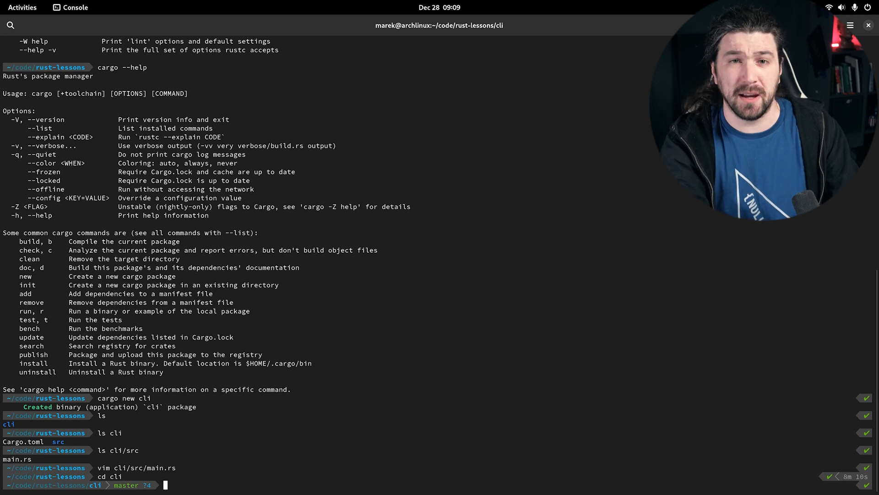
pyautogui.write('cargo run')
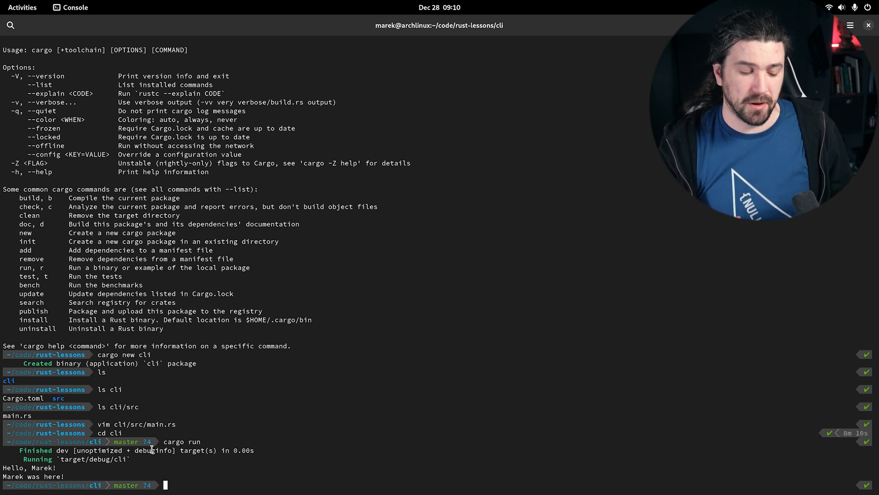
# Build with cargo build, list target and target/debug, then clear the screen.
pyautogui.write('cargo build')
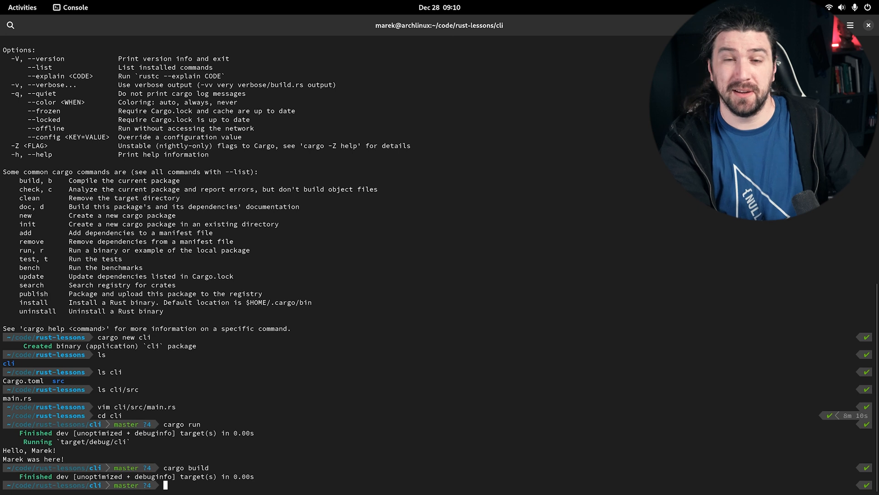
pyautogui.write('ls')
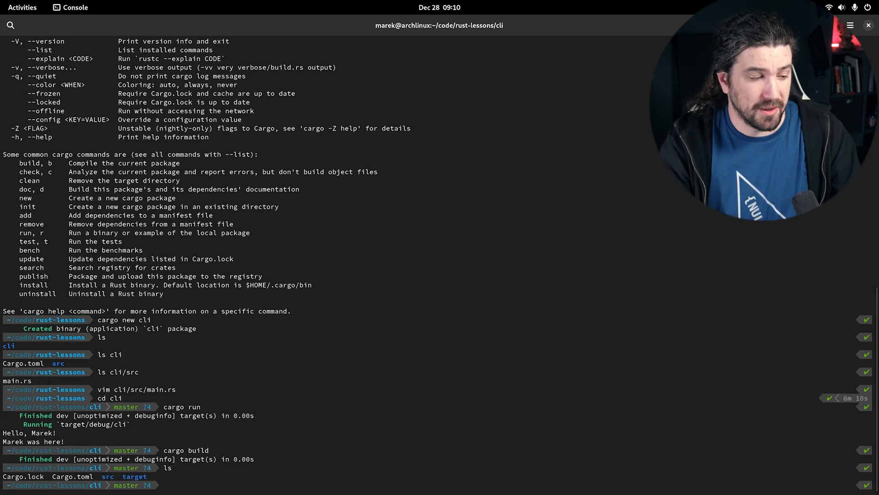
pyautogui.doubleClick(135, 476)
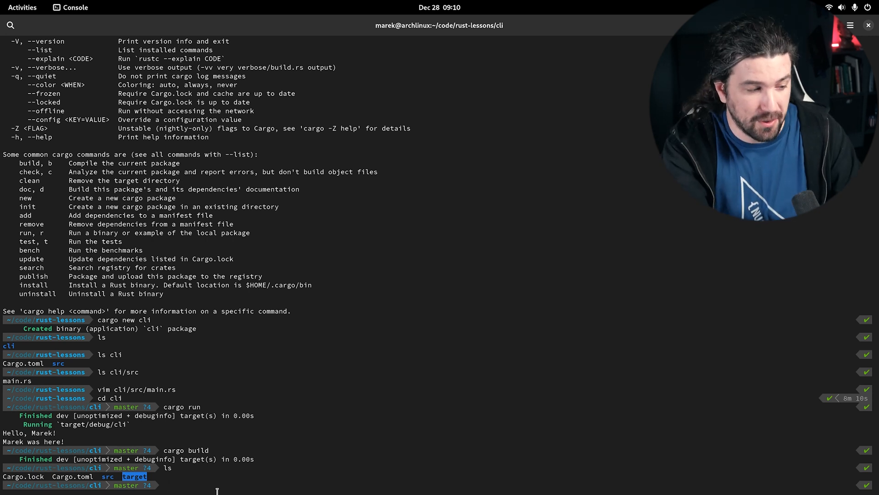
pyautogui.write('ls target/d')
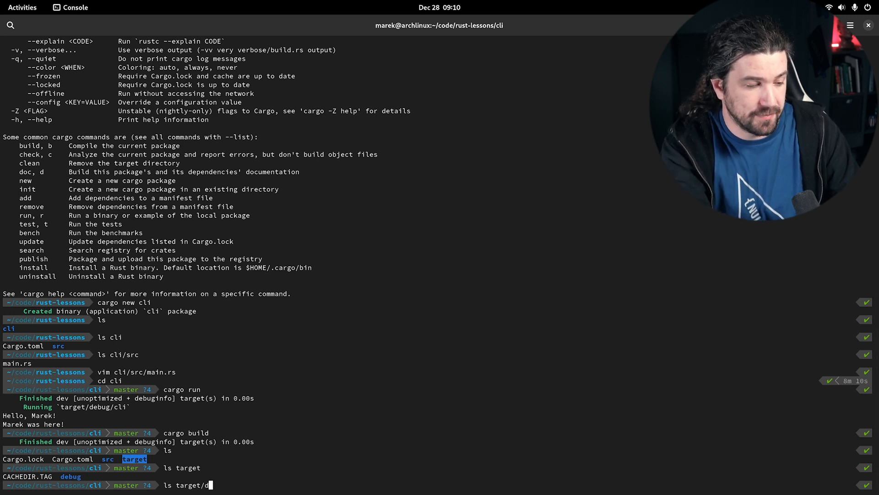
pyautogui.press('Return')
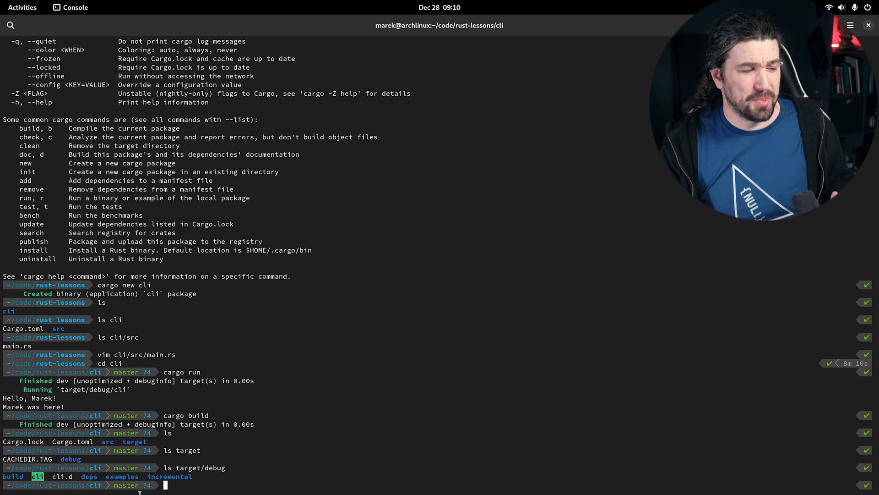
pyautogui.write('cl')
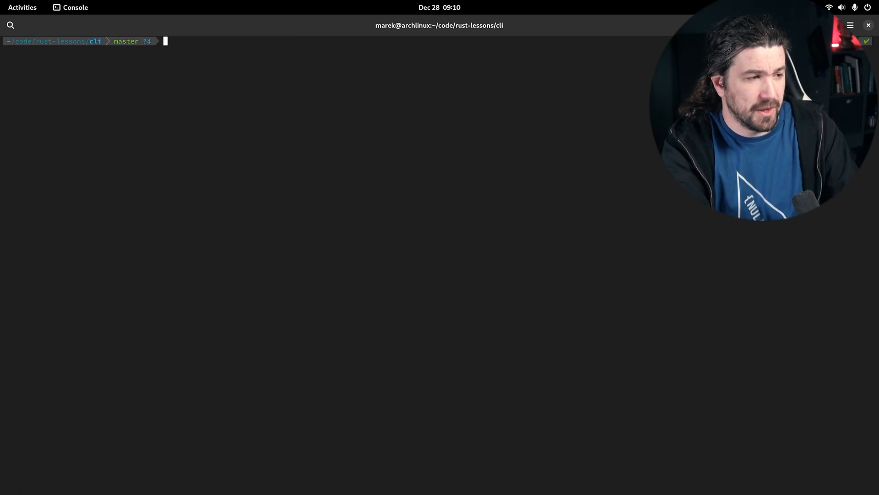
# Show the cargo --help command listing, then begin typing a cargo cha… command.
pyautogui.write('cargo --help')
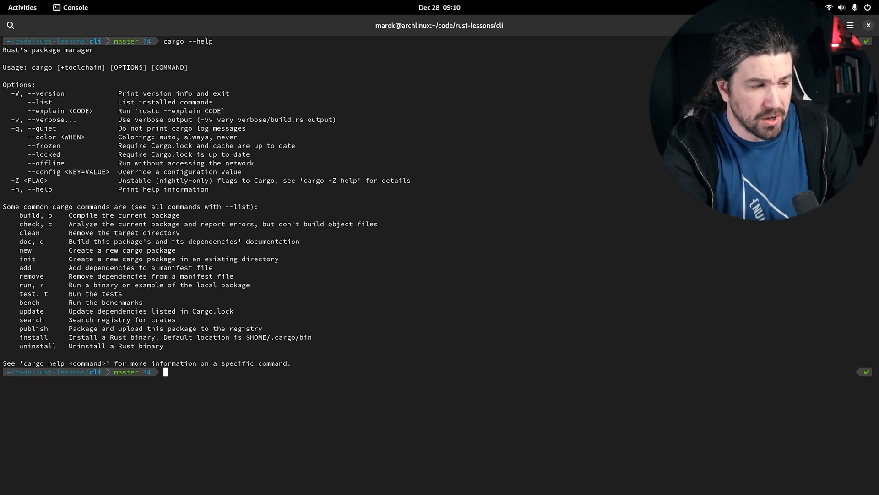
pyautogui.write('cargo cha')
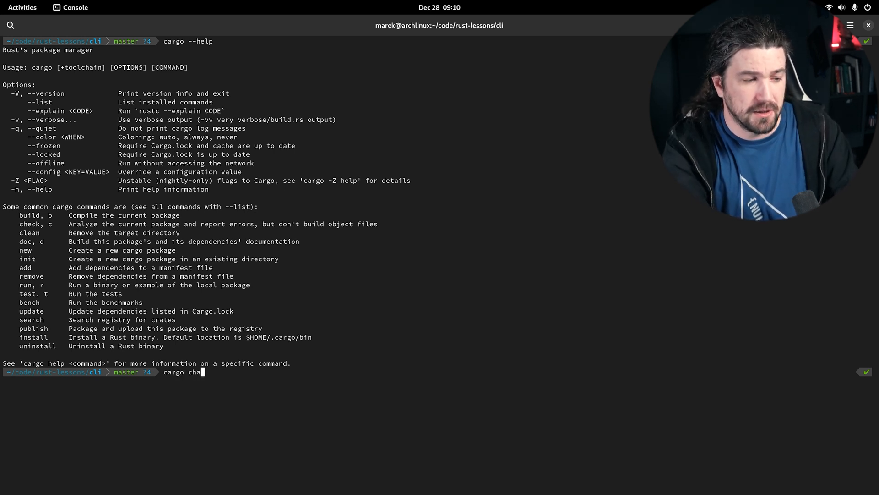